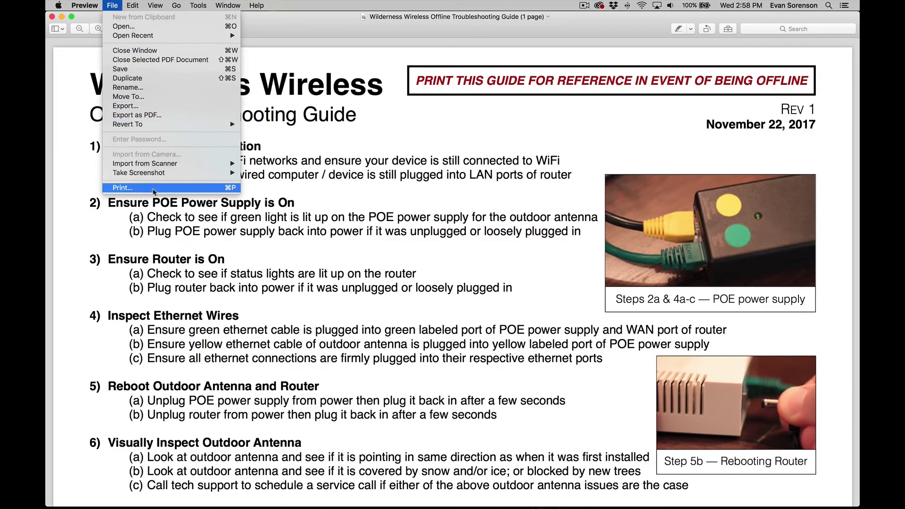
Open the Print dialog for the one-page Wilderness Wireless troubleshooting guide
left_click(122, 187)
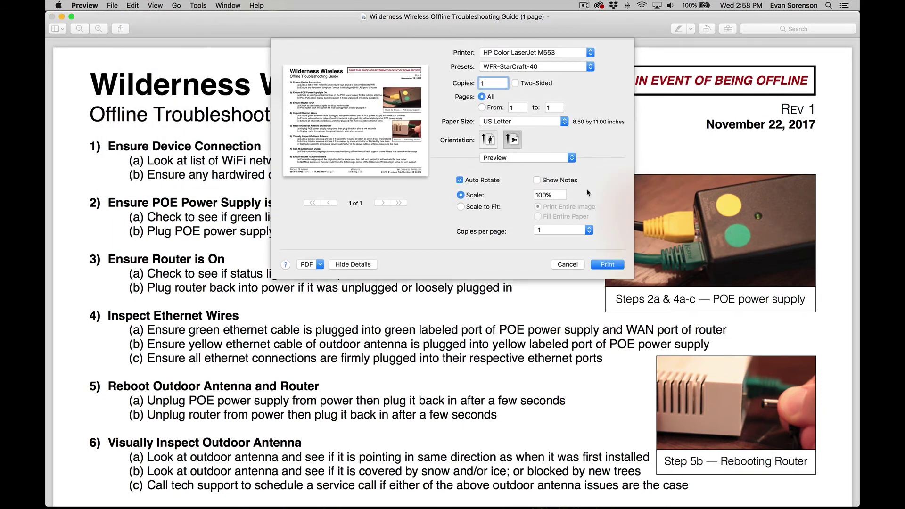